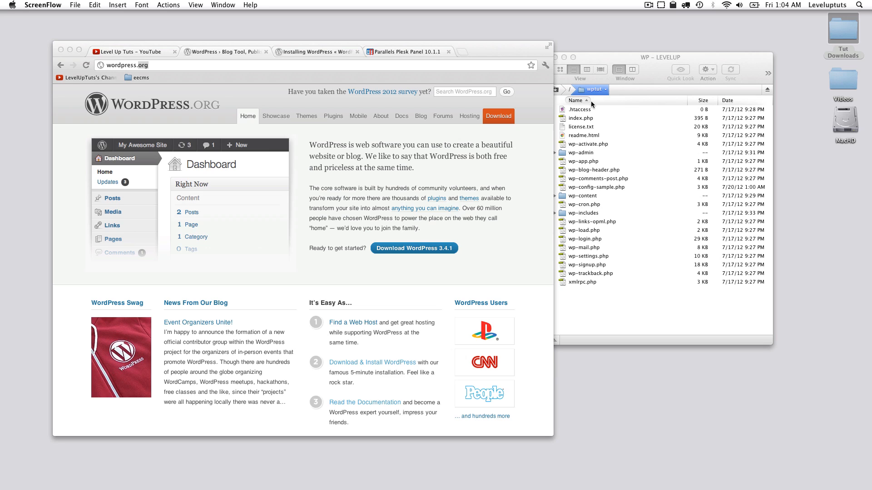
mouse_move(507, 73)
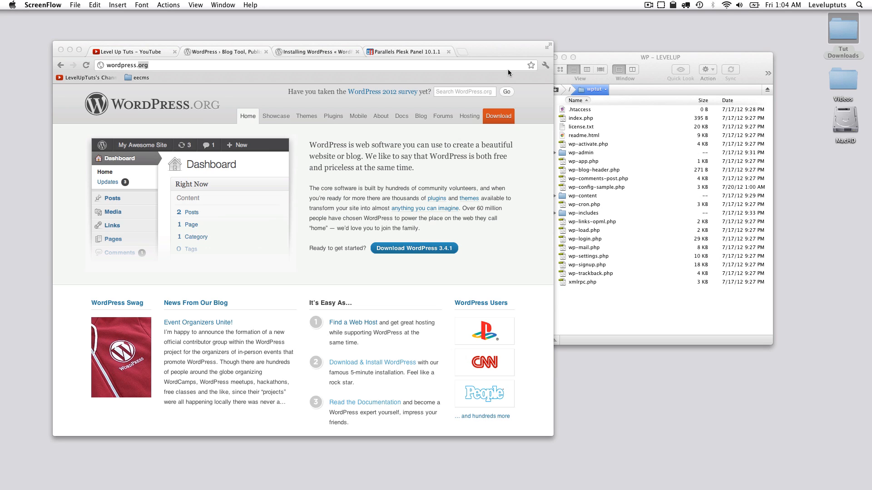
mouse_move(445, 166)
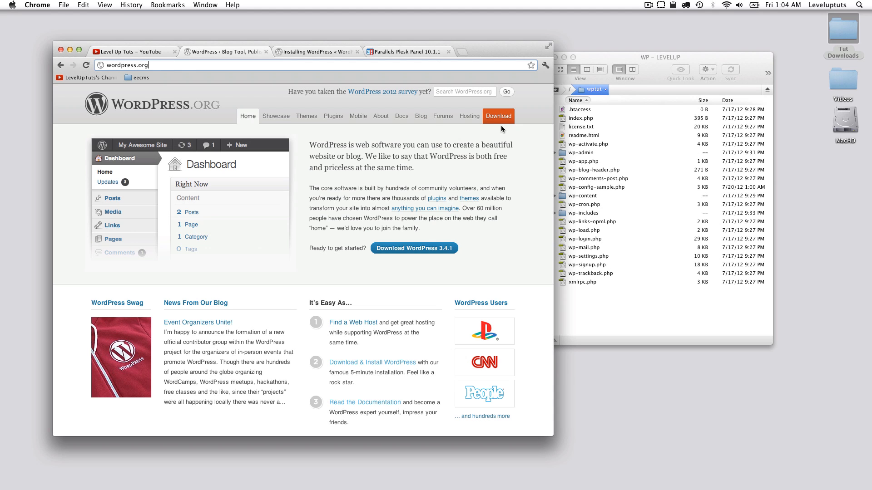
- Download the wordpress-3.4.1.zip package from the wordpress.org Download page
left_click(497, 115)
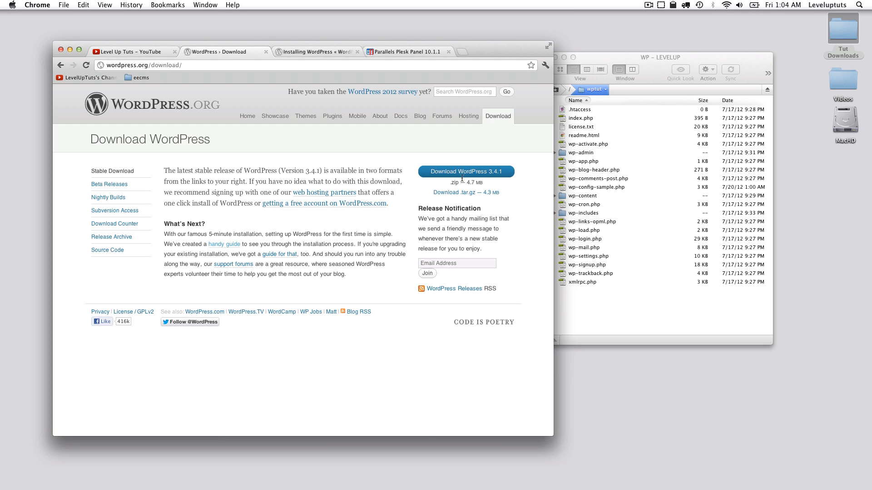
mouse_move(465, 172)
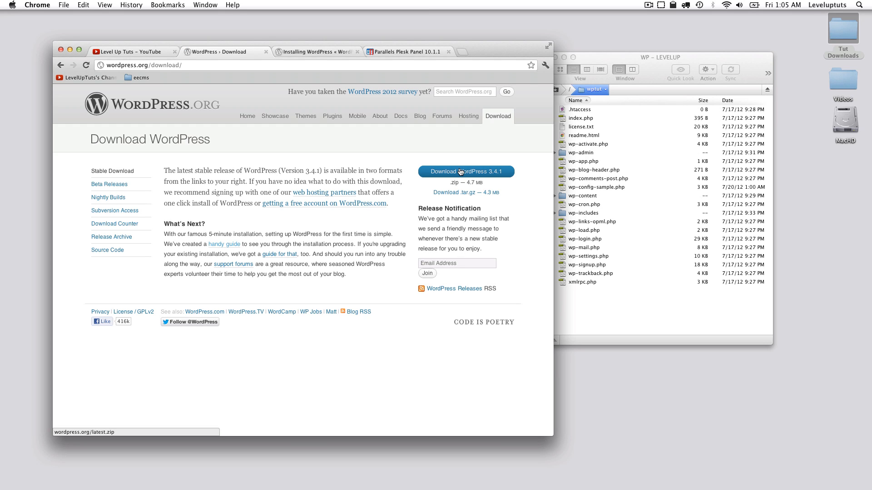
mouse_move(489, 173)
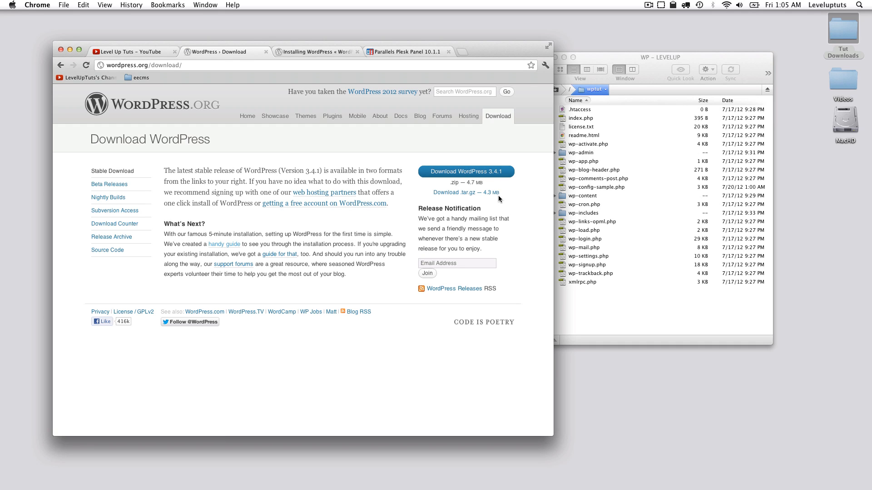
left_click(465, 172)
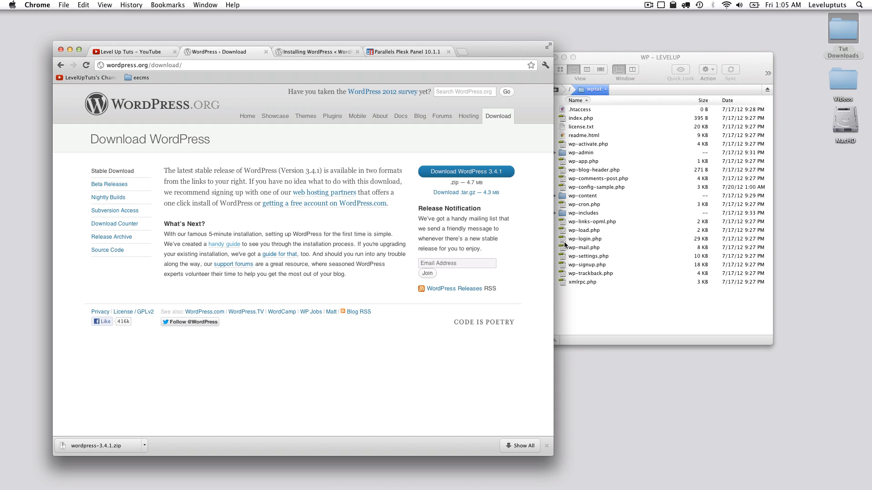
mouse_move(260, 263)
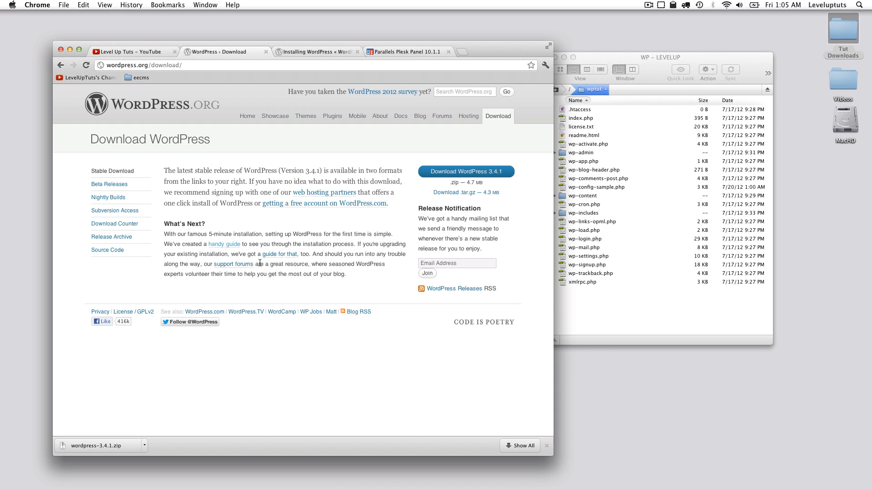
mouse_move(132, 432)
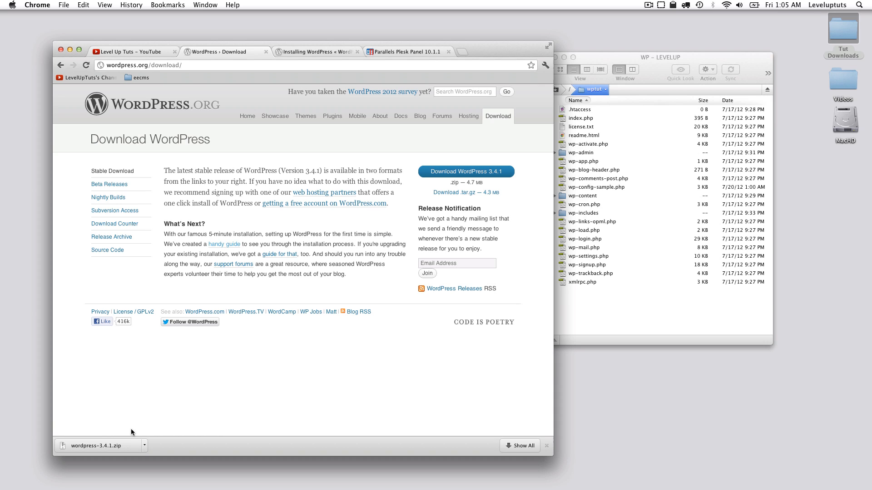
mouse_move(41, 436)
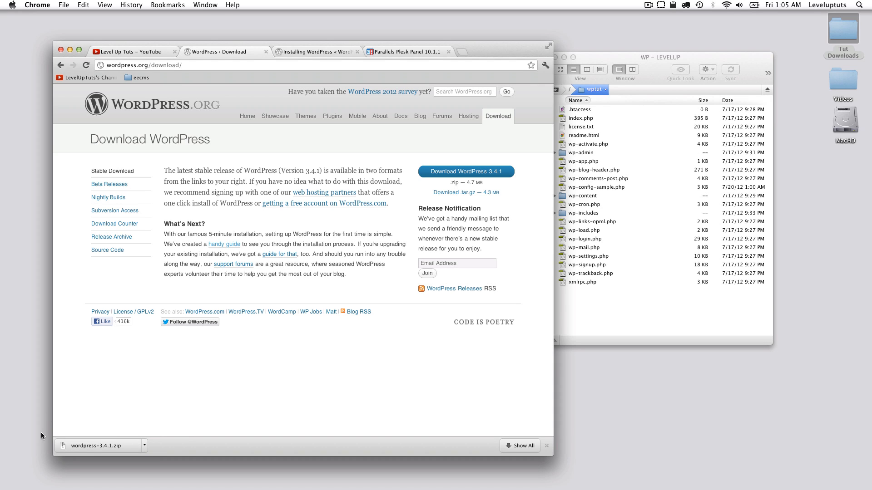
mouse_move(333, 68)
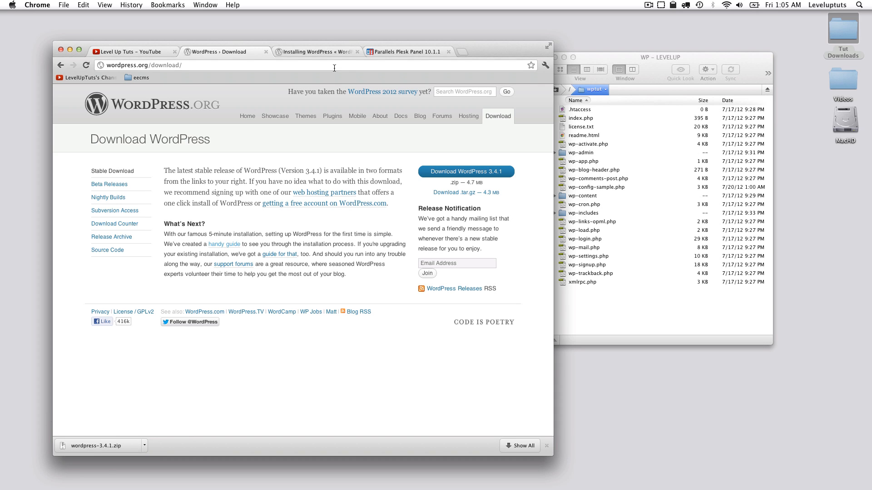
- Reach the subscription's Databases list through Websites & Domains in Plesk
left_click(406, 51)
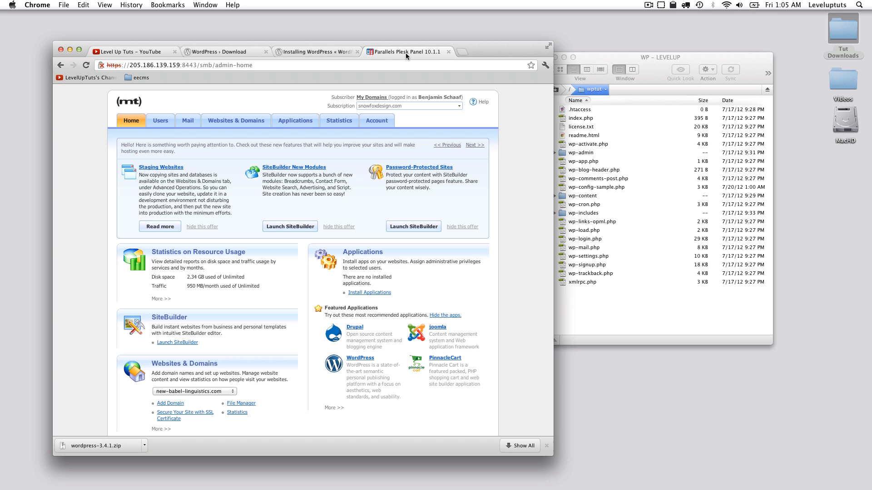
mouse_move(235, 19)
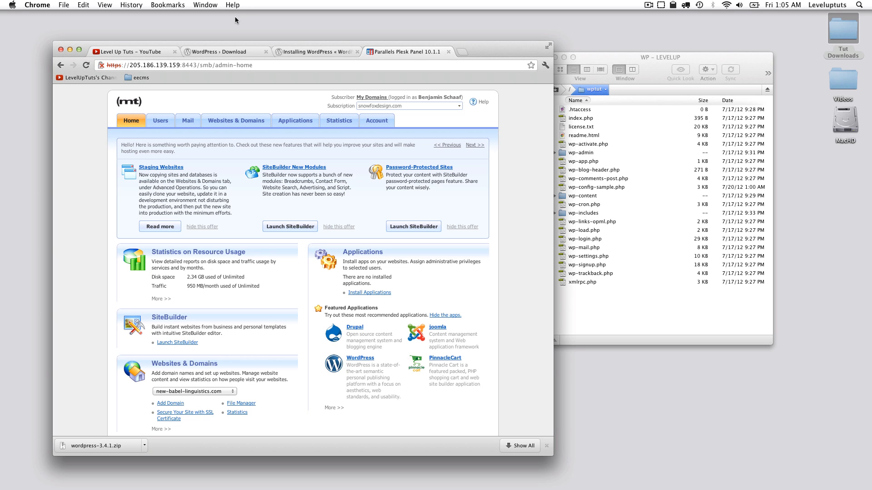
mouse_move(236, 121)
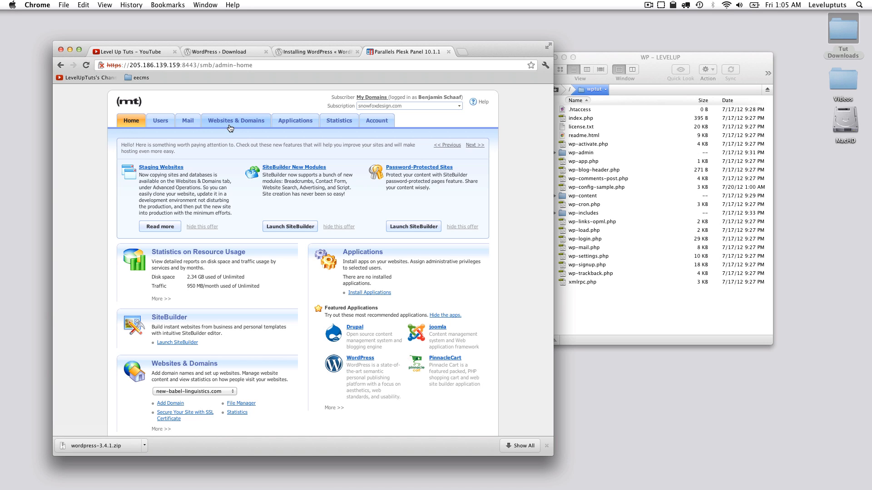
mouse_move(236, 123)
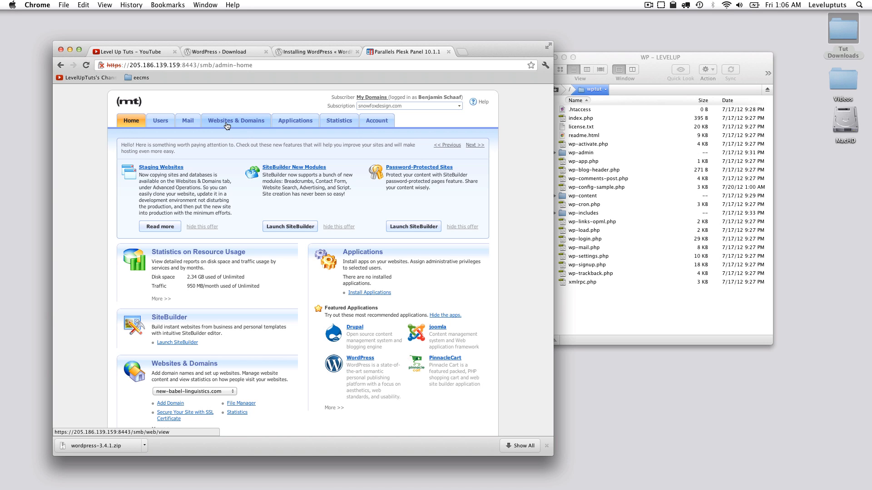
left_click(236, 121)
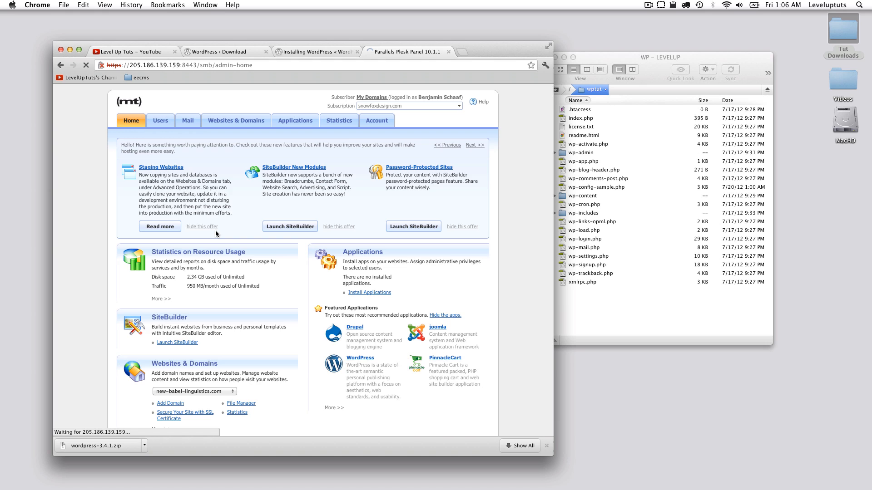
left_click(236, 121)
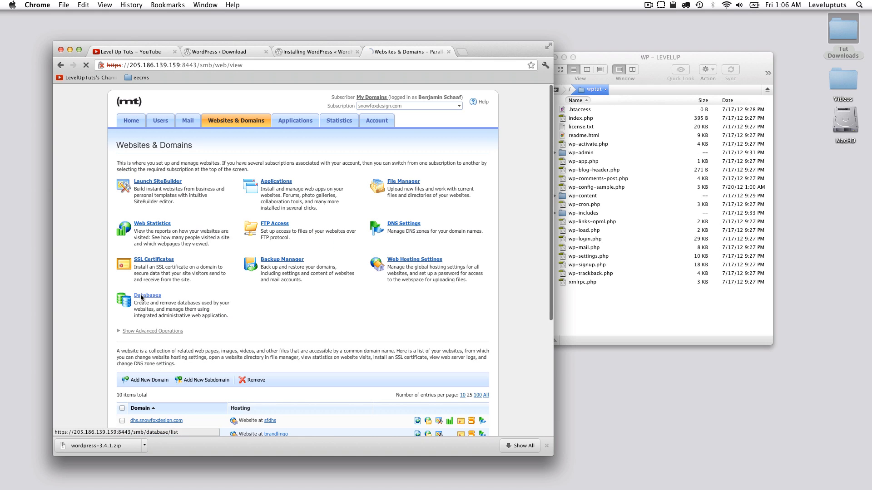
left_click(147, 295)
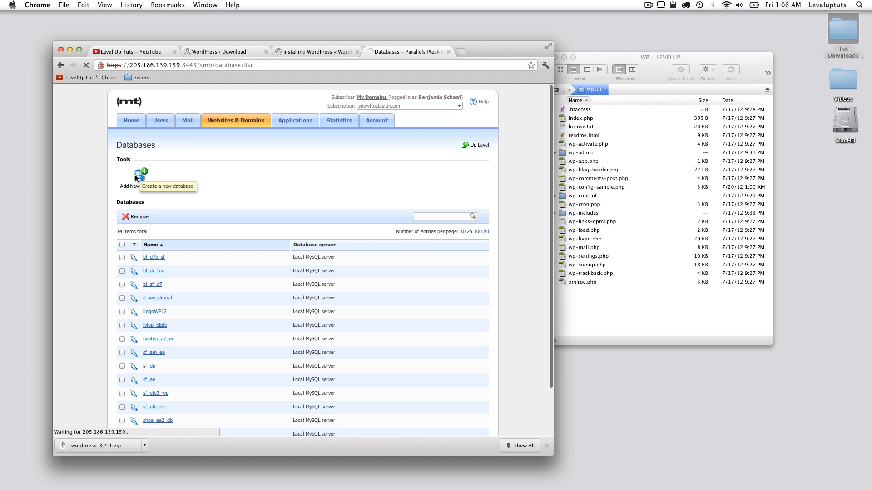
- Add a new MySQL database named wptut_lvlup on the local server
left_click(129, 178)
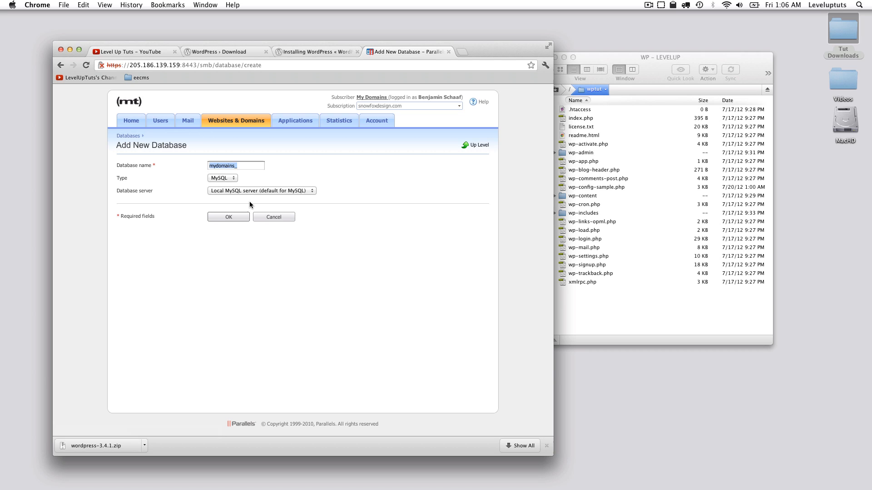
type("wptut_lvlup")
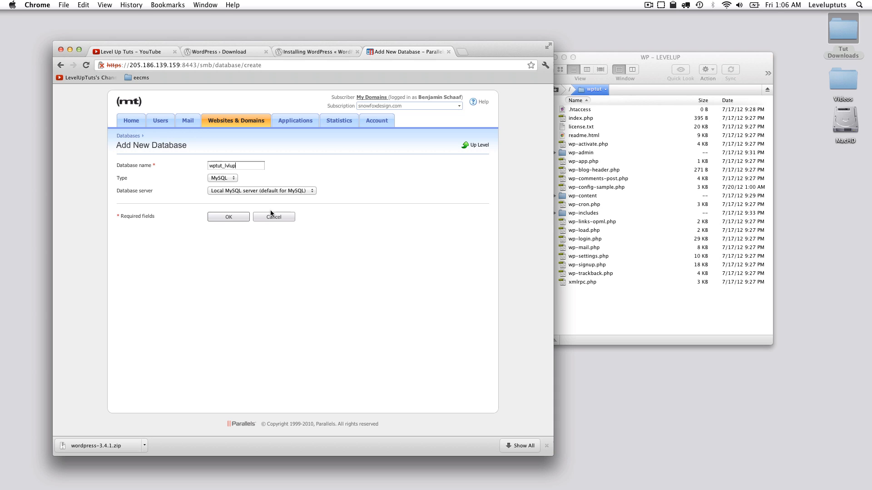
left_click(228, 217)
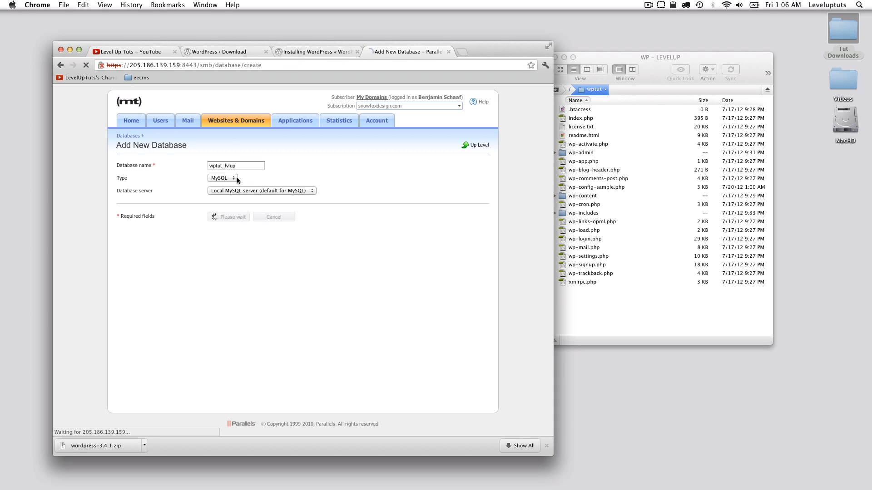
left_click(227, 217)
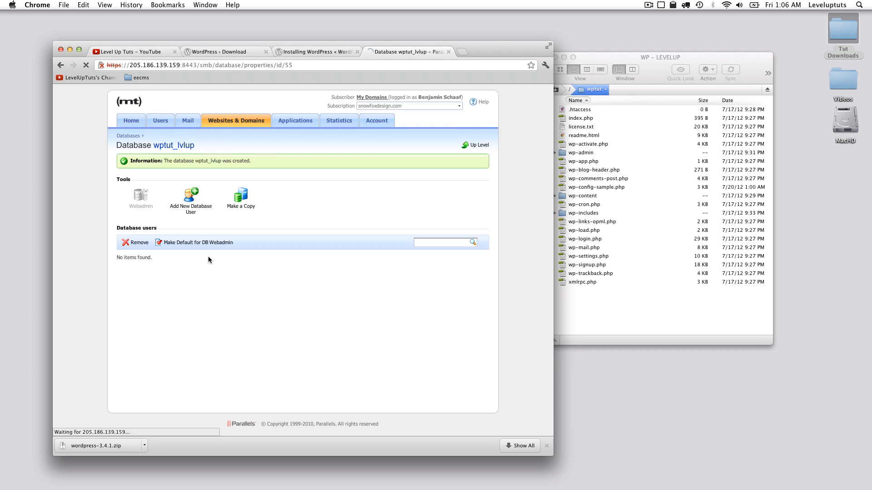
- Add database user lvlwpadmin with a password to the wptut_lvlup database
left_click(190, 196)
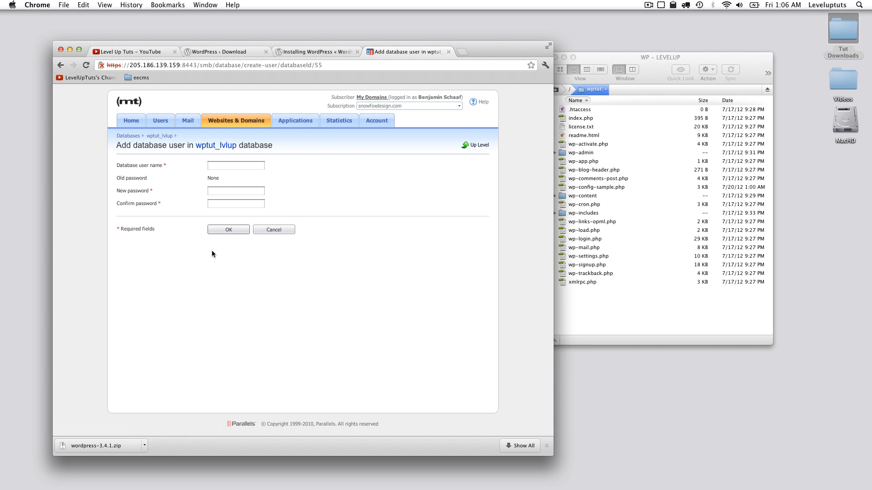
left_click(235, 165)
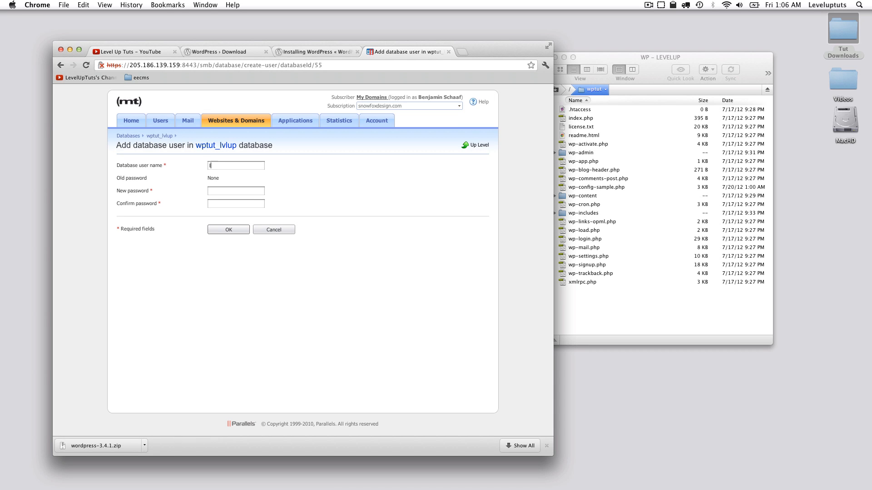
type("lvlwpadm")
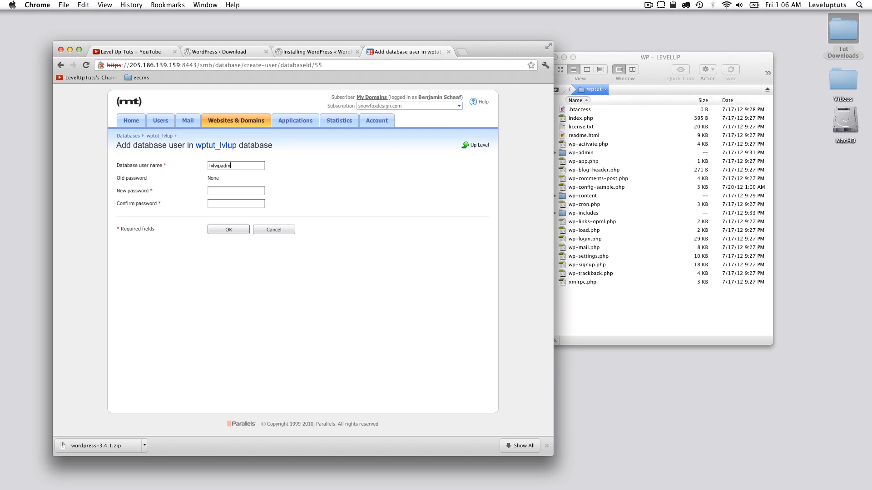
type("in")
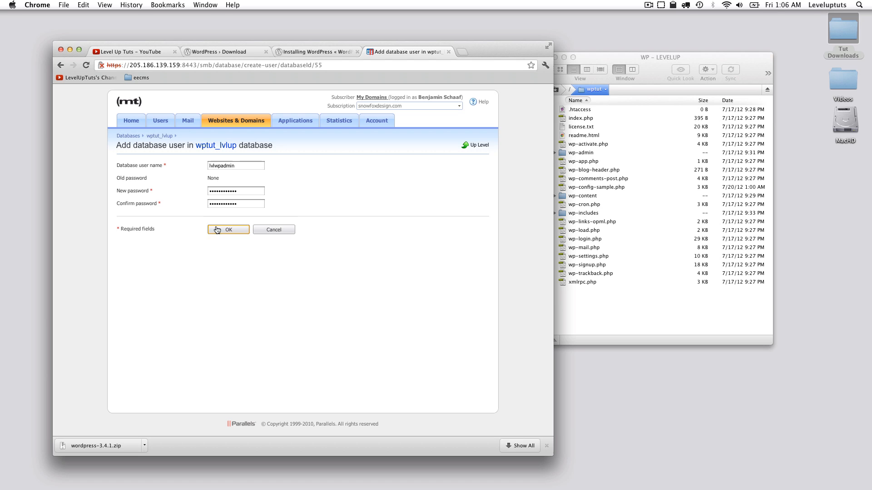
left_click(227, 230)
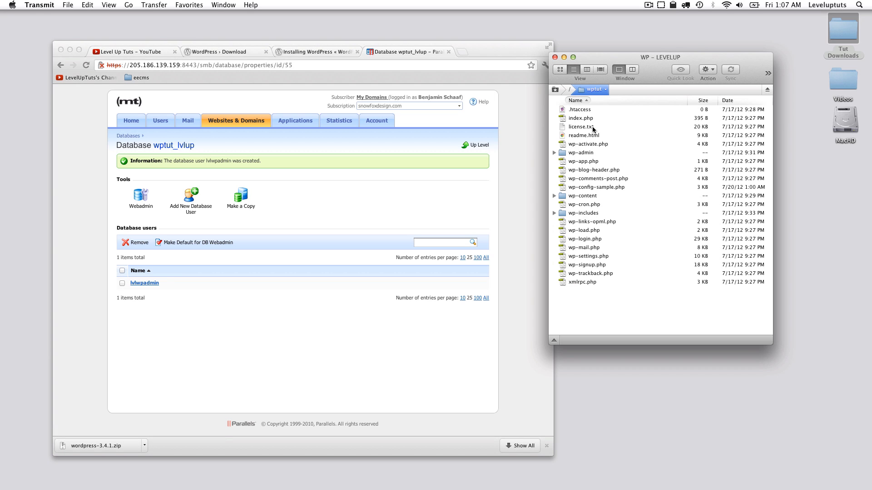
mouse_move(605, 294)
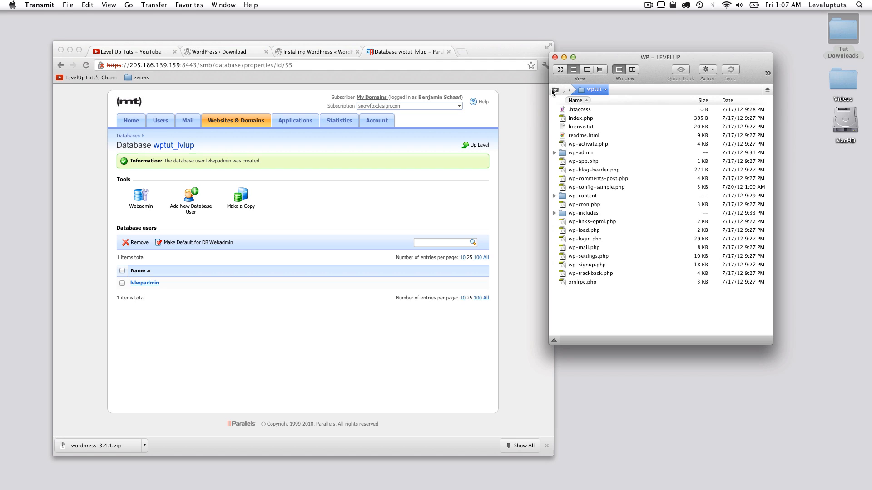
mouse_move(484, 278)
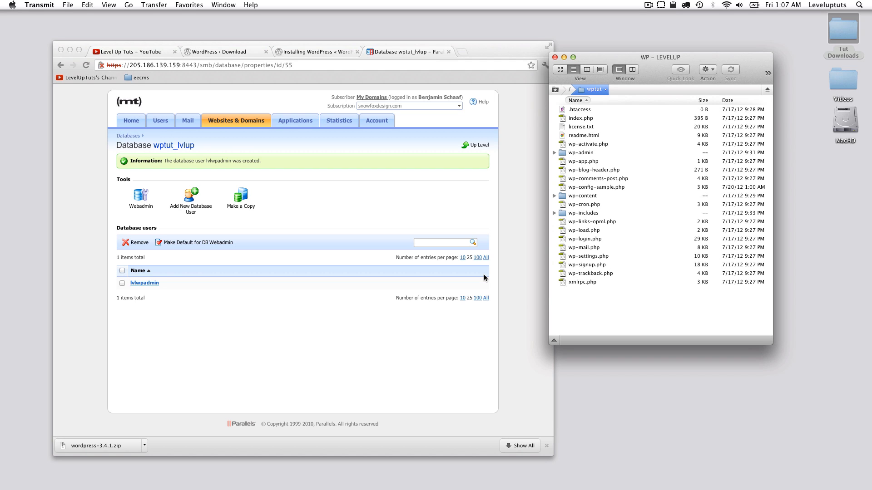
mouse_move(187, 428)
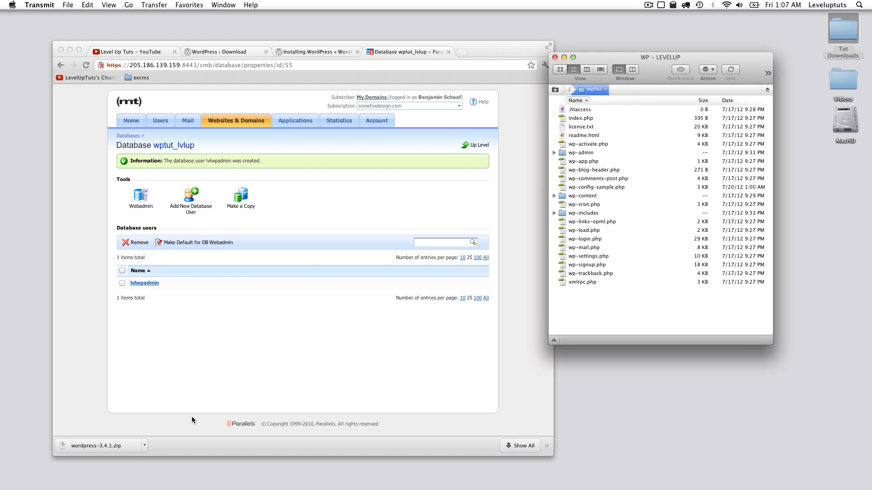
mouse_move(669, 67)
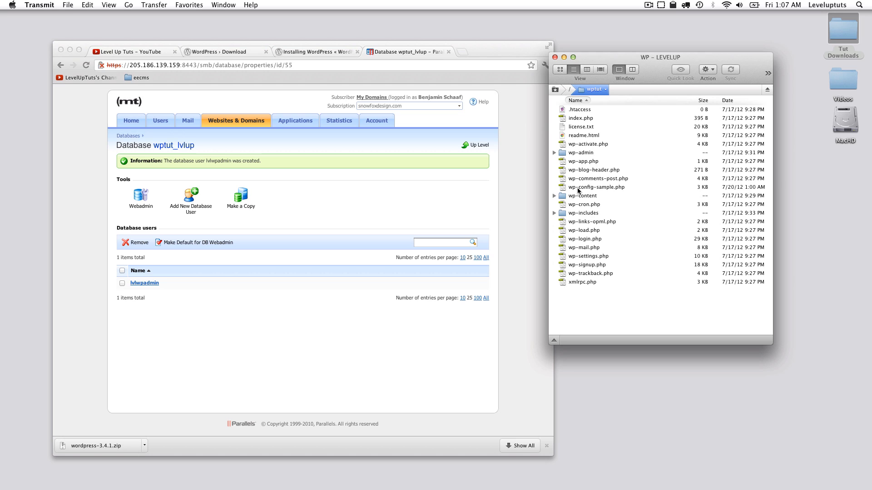
- Rename wp-config-sample.php to wp-config.php on the server and open it in the editor
left_click(595, 188)
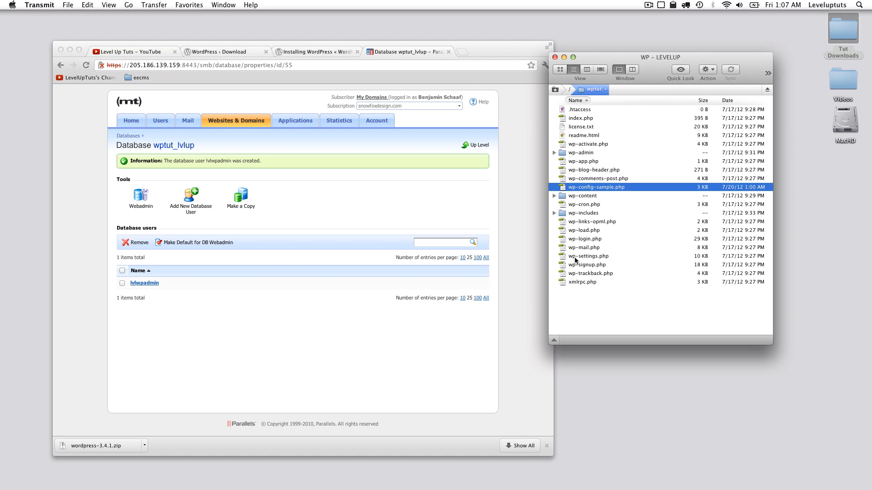
double_click(595, 187)
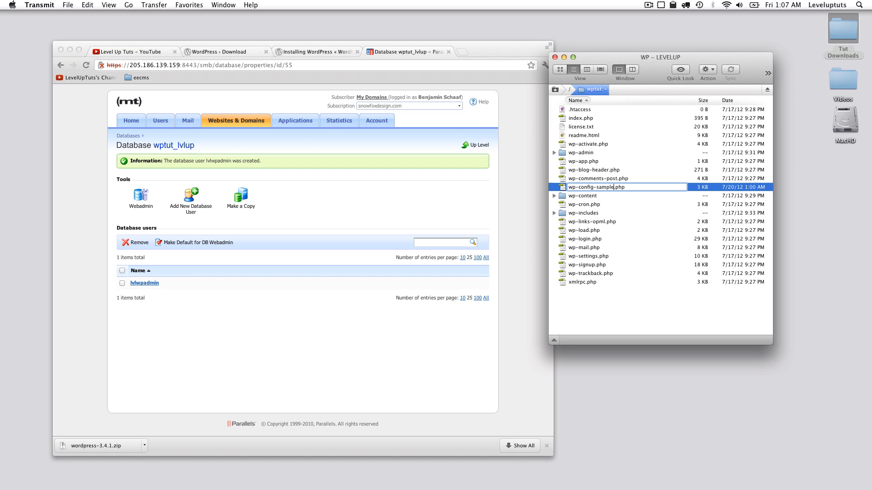
type("wp-config.php")
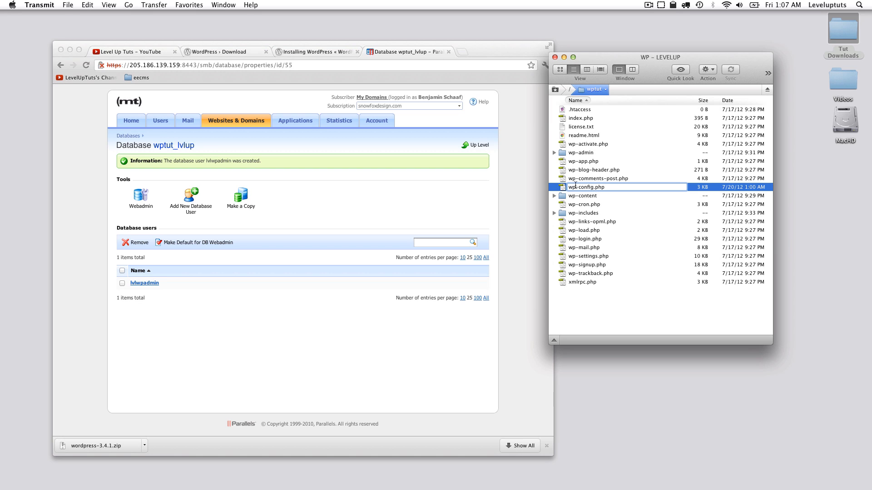
mouse_move(627, 194)
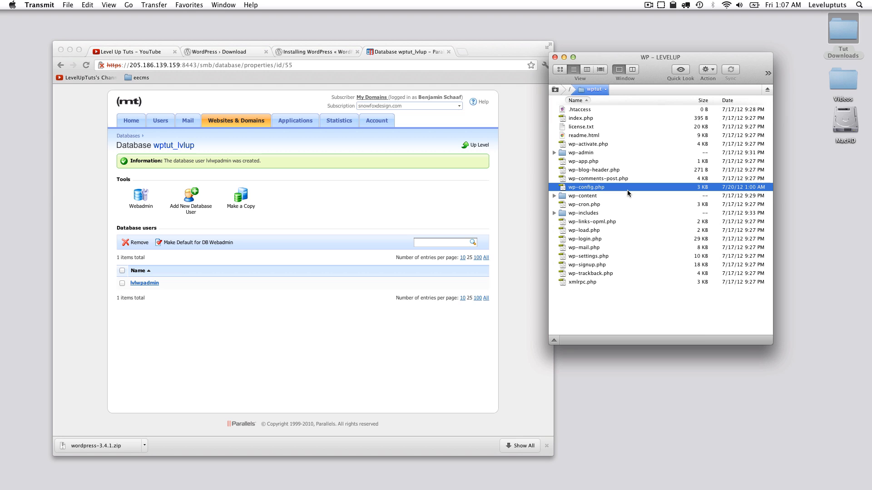
double_click(585, 187)
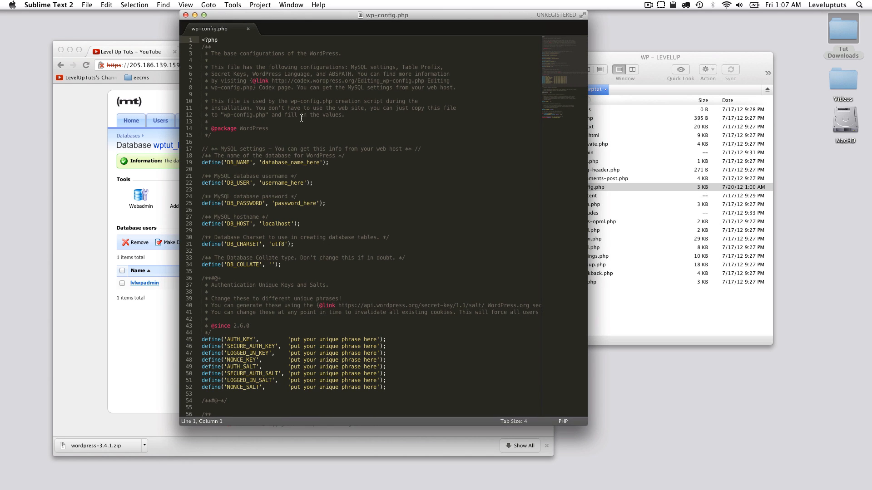
- Replace the DB_NAME placeholder with wptut_lvlup, dismissing the slow plugin warning
scroll("down", 3)
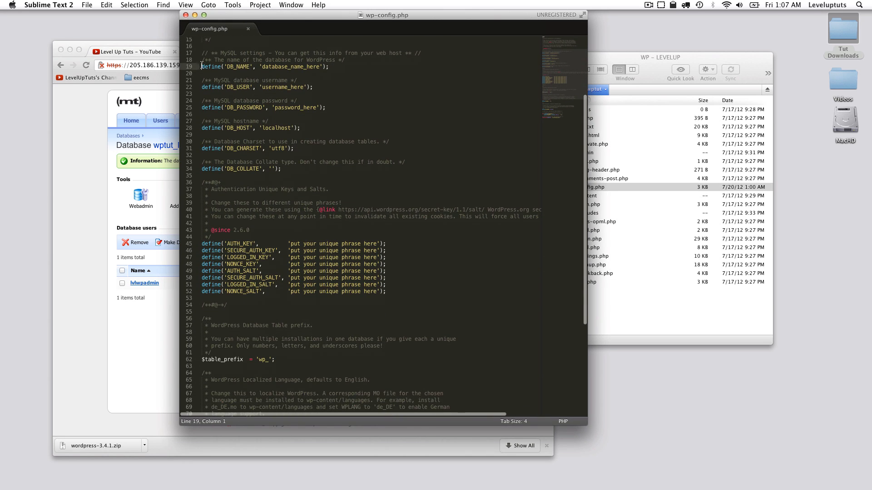
left_click_drag(202, 67, 390, 291)
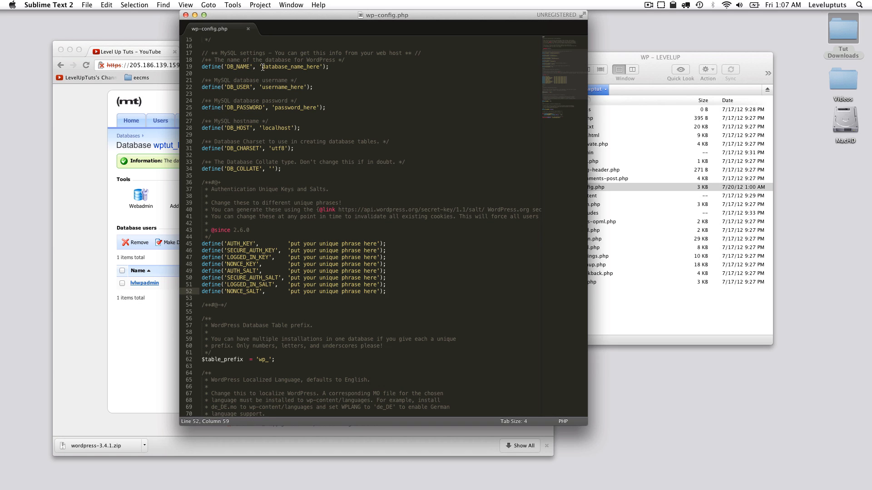
double_click(290, 67)
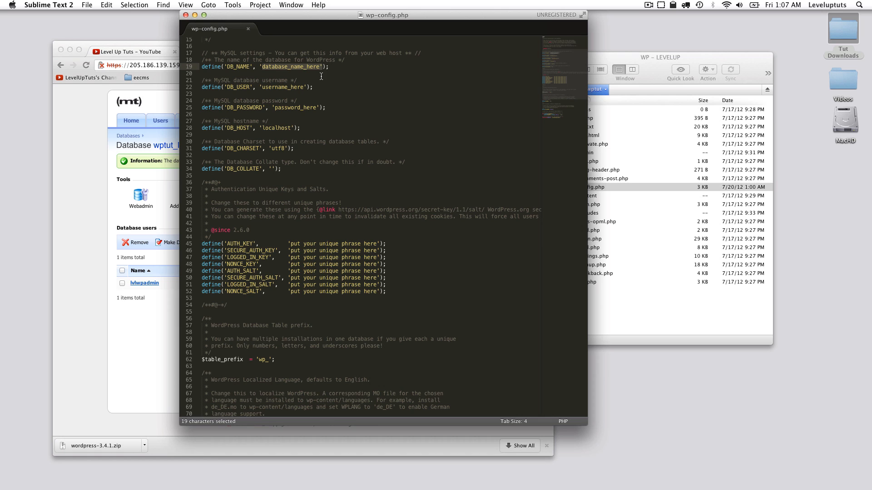
type("w")
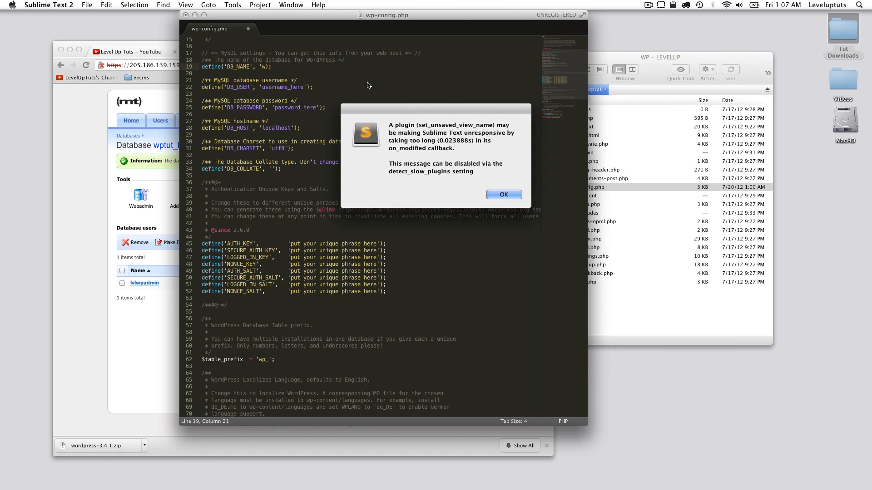
left_click(503, 194)
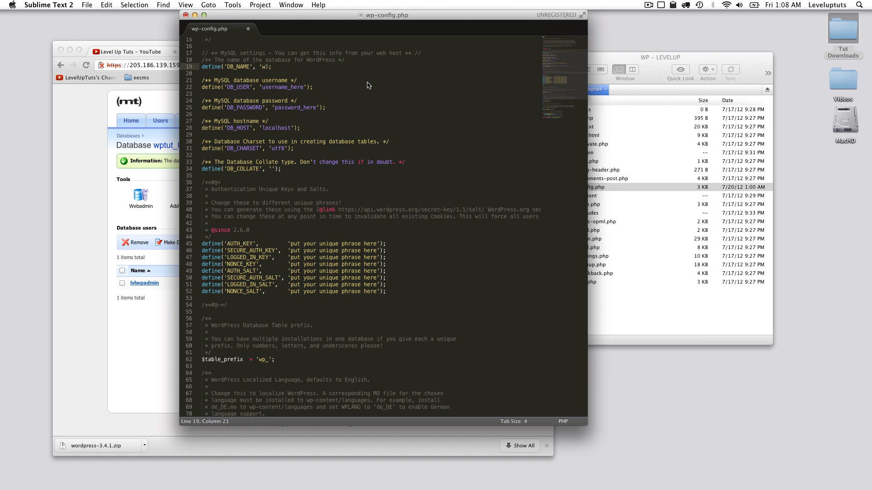
type("ptut_")
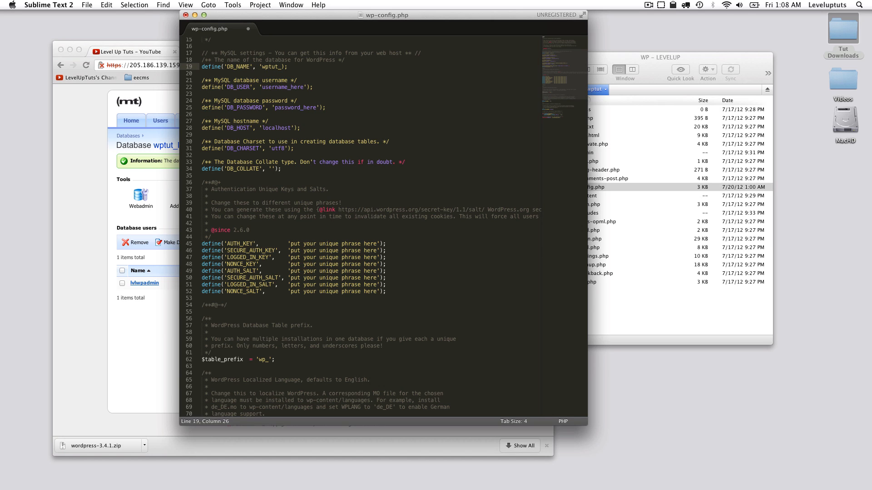
type("lvlup")
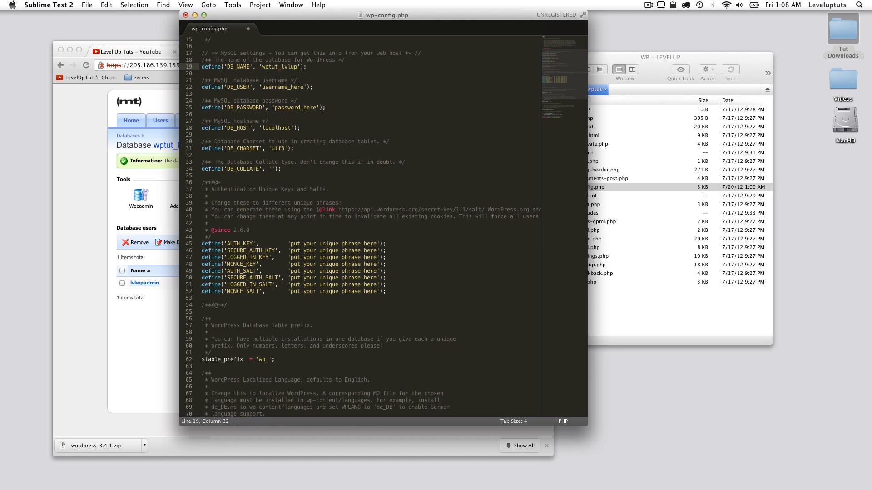
double_click(284, 88)
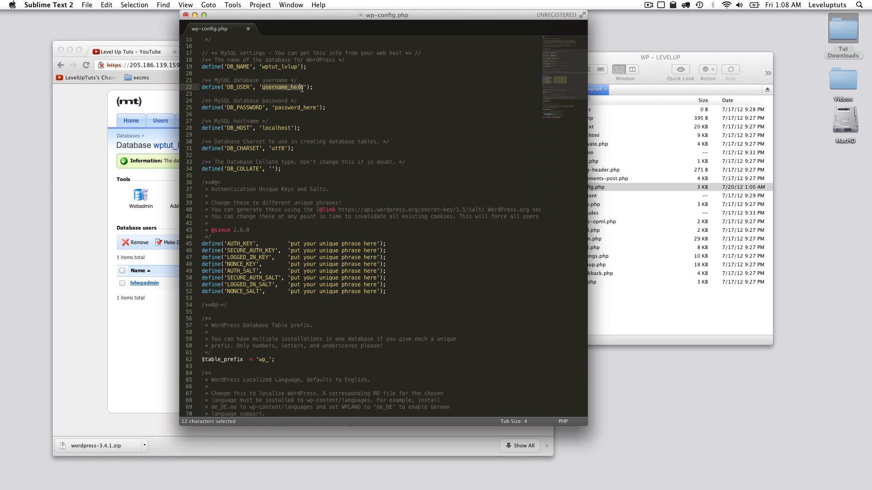
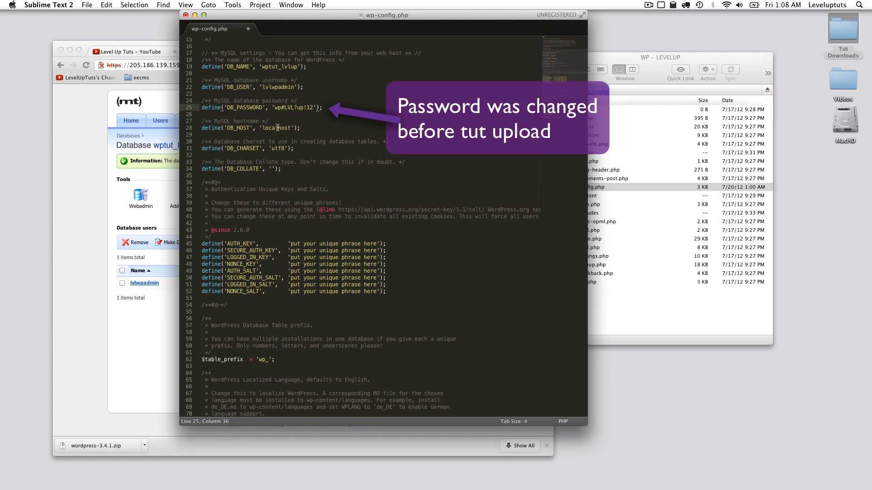
mouse_move(265, 127)
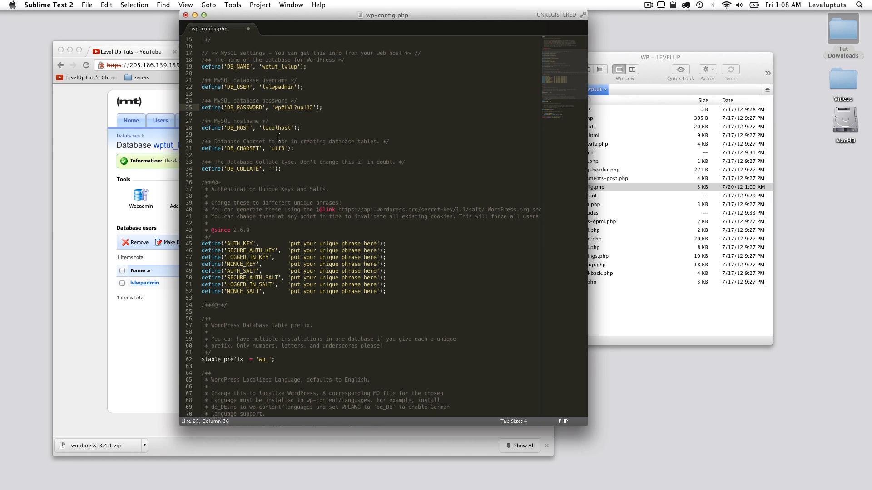
mouse_move(270, 117)
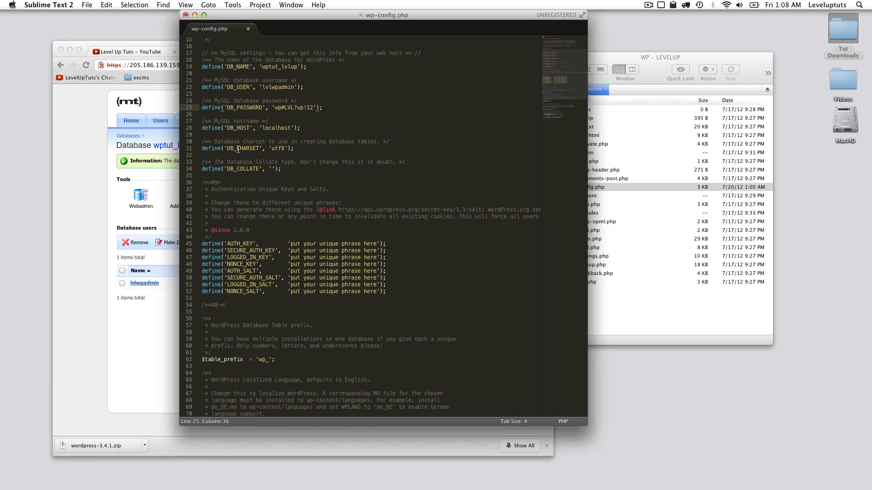
mouse_move(266, 197)
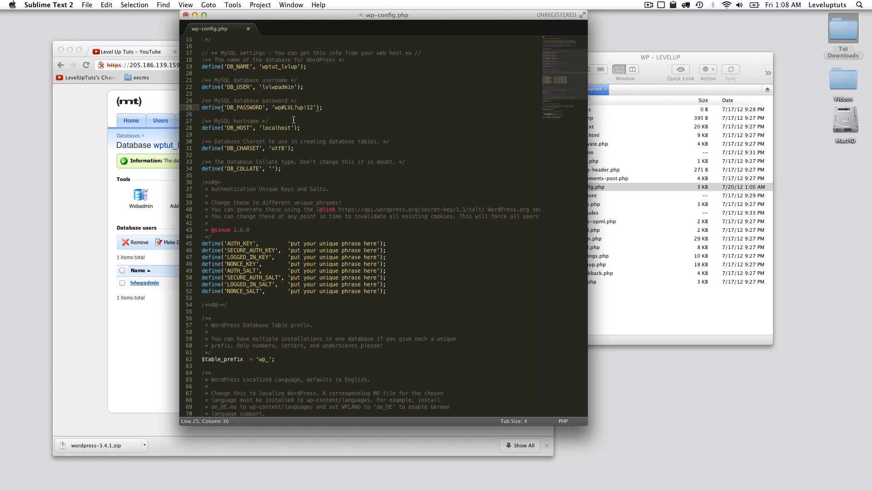
- Select the api.wordpress.org secret-key URL from the wp-config.php comment to open it in Chrome
left_click(299, 66)
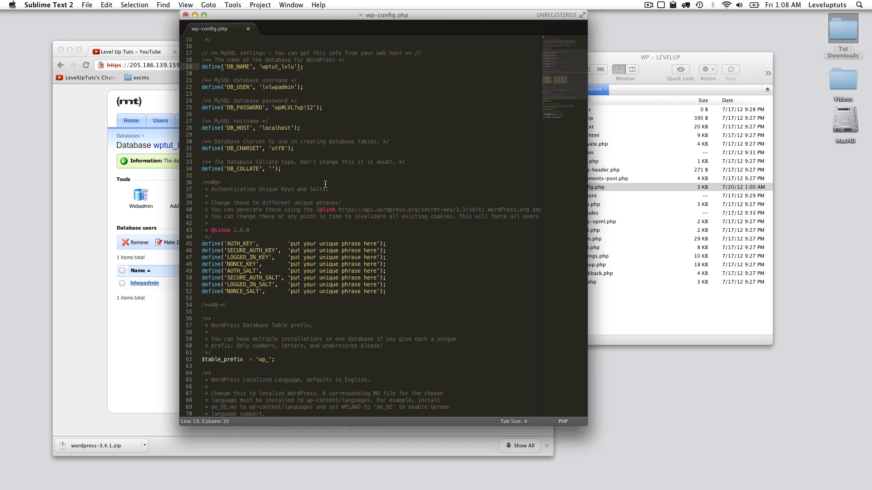
mouse_move(209, 239)
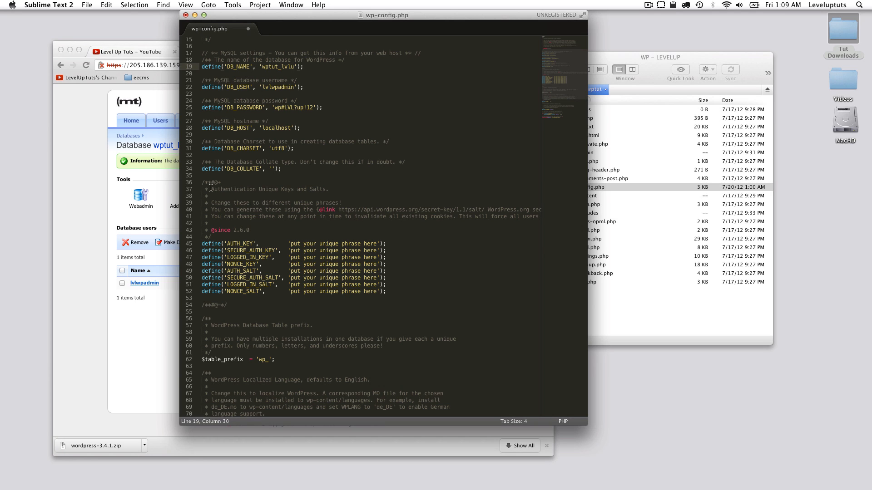
mouse_move(317, 189)
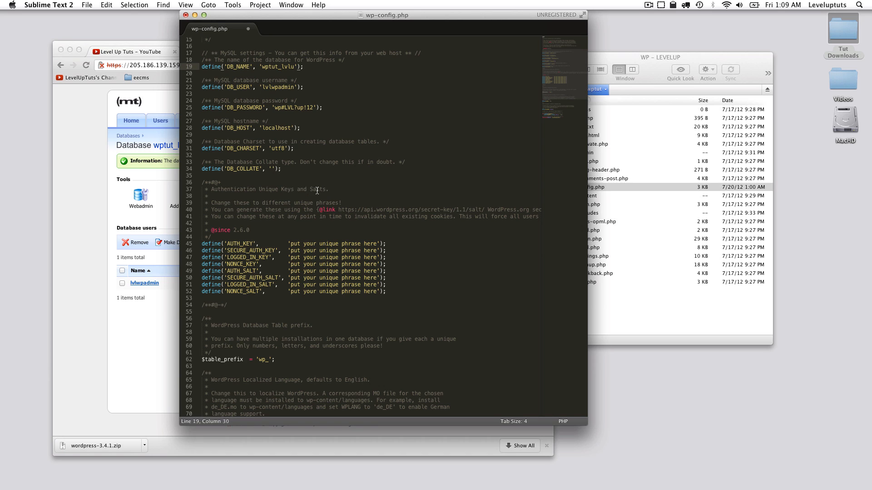
mouse_move(343, 212)
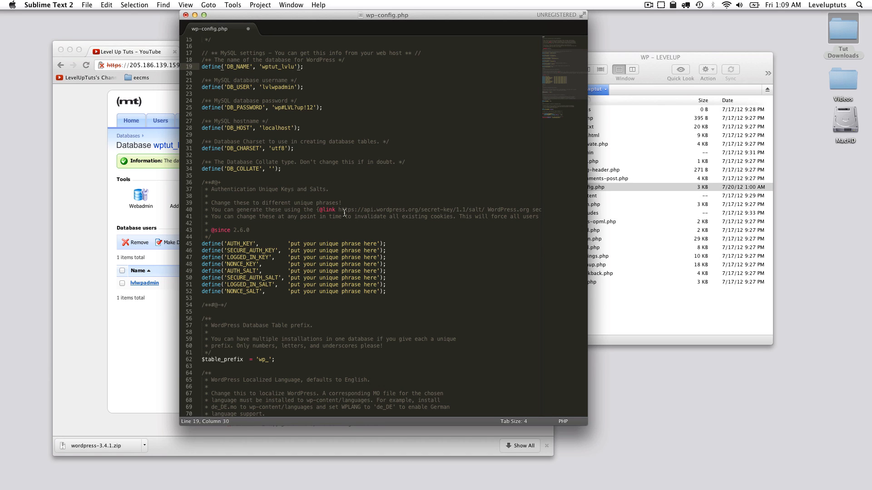
left_click_drag(340, 210, 502, 210)
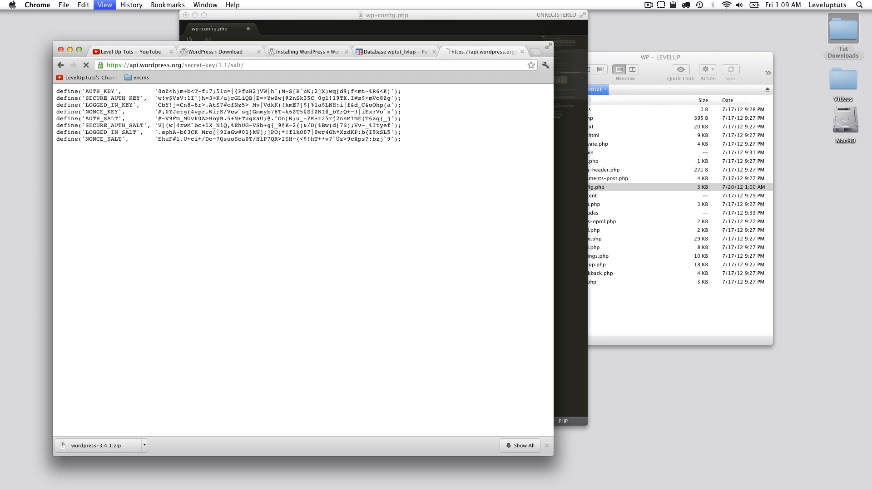
- Paste the freshly generated keys and salts over the placeholder defines and save wp-config.php
left_click(85, 65)
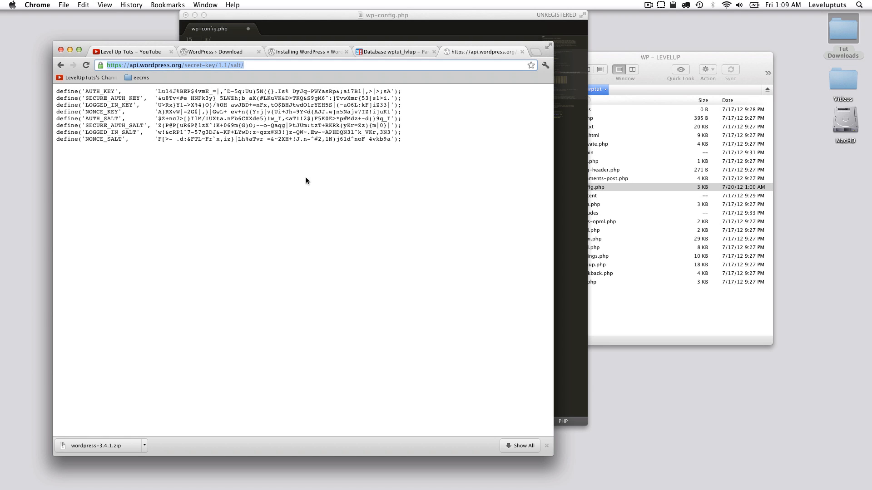
left_click_drag(57, 91, 402, 139)
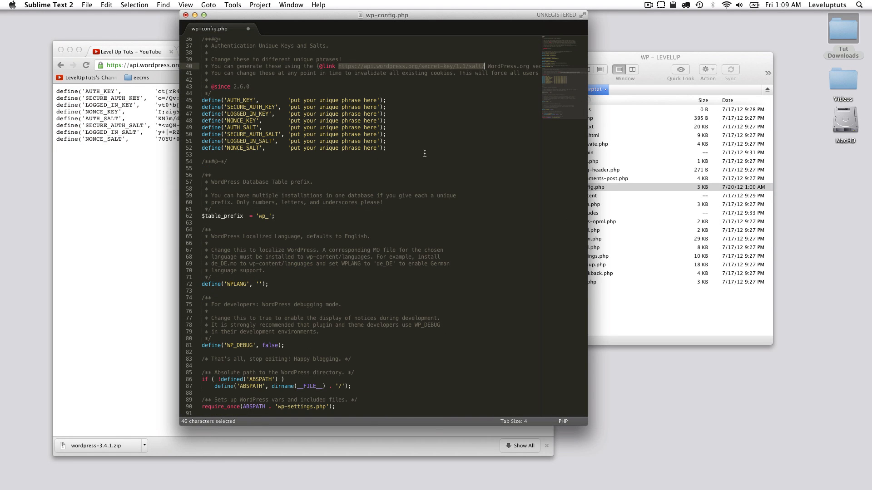
left_click_drag(202, 100, 387, 148)
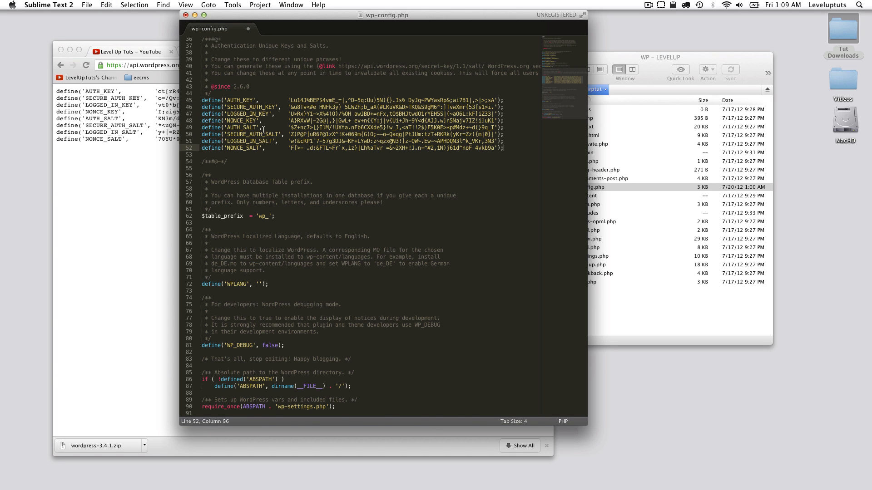
key("cmd+s")
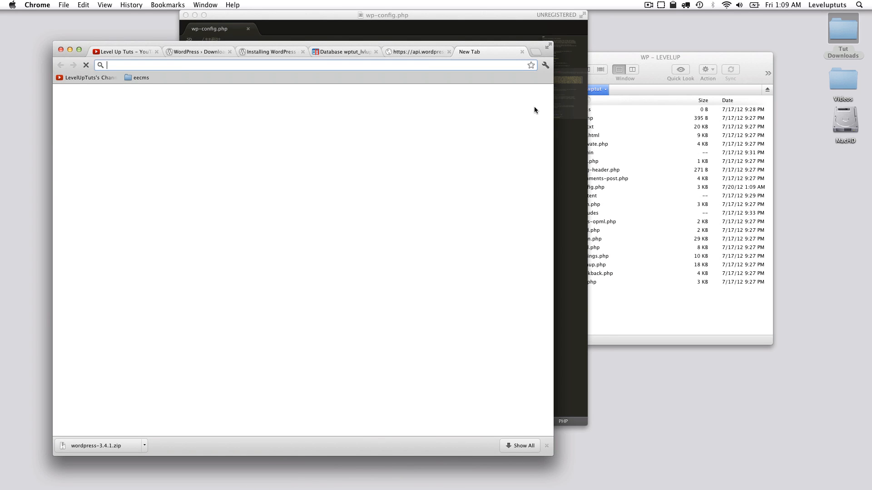
- Visit wptut.snowfoxdesign.com, correct DB_NAME in wp-config.php, save and reload to reach the installer
type("wptut.snowfoxdesign.com")
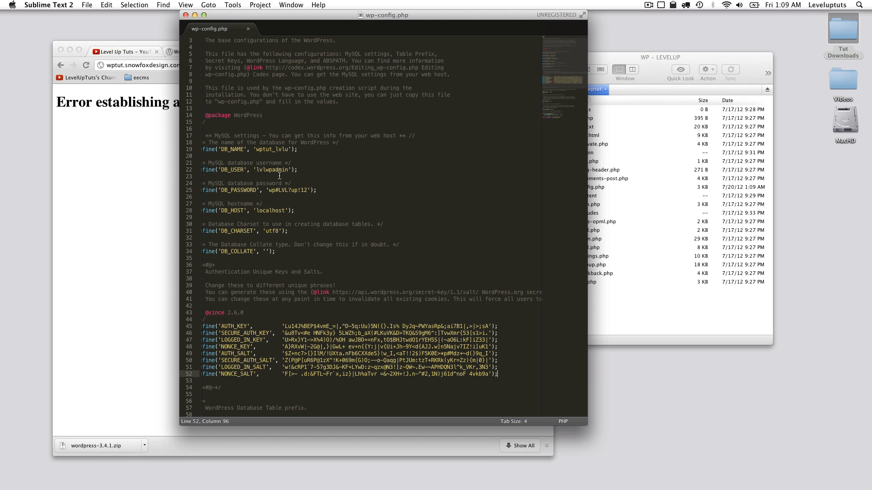
left_click(292, 149)
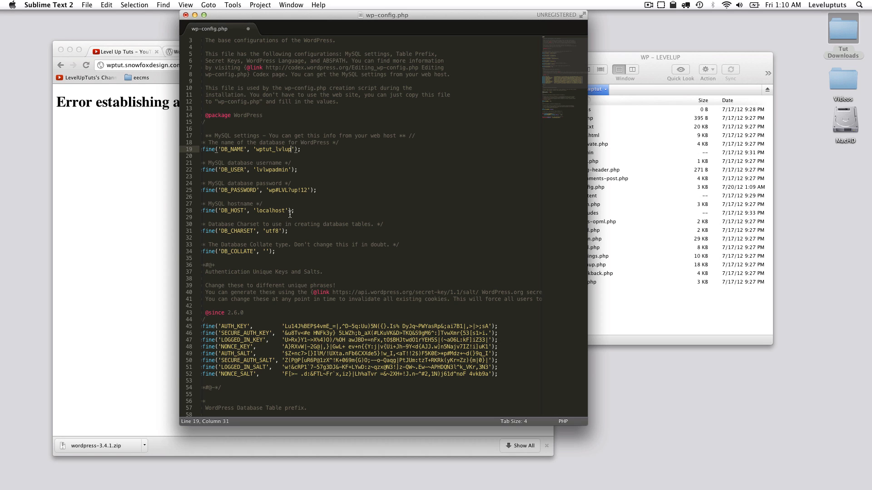
key("cmd+s")
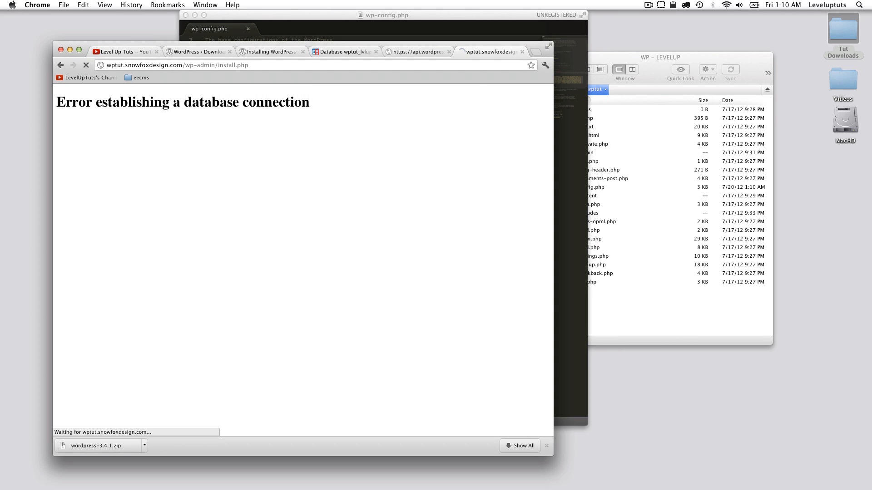
left_click(87, 65)
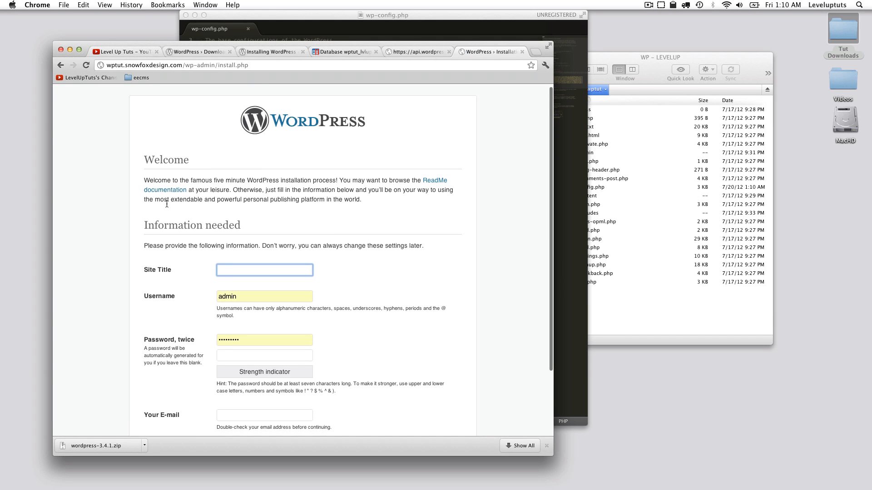
scroll("down", 3)
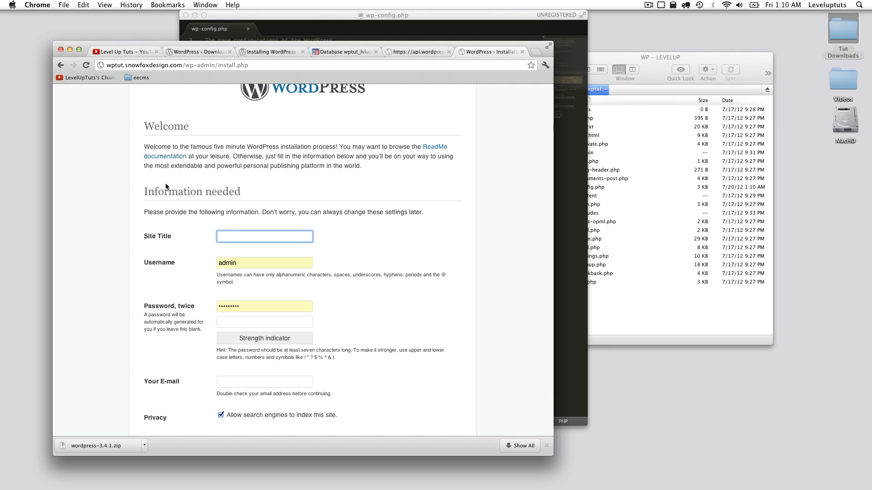
left_click(264, 236)
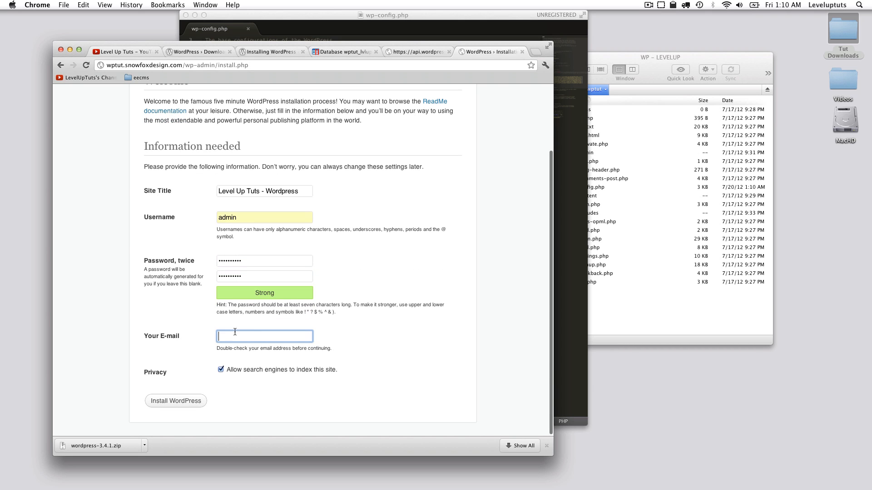
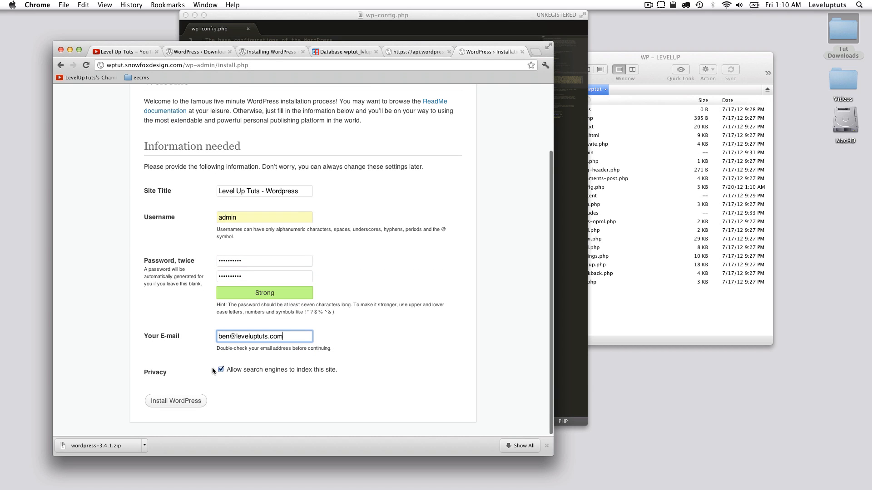
left_click(219, 370)
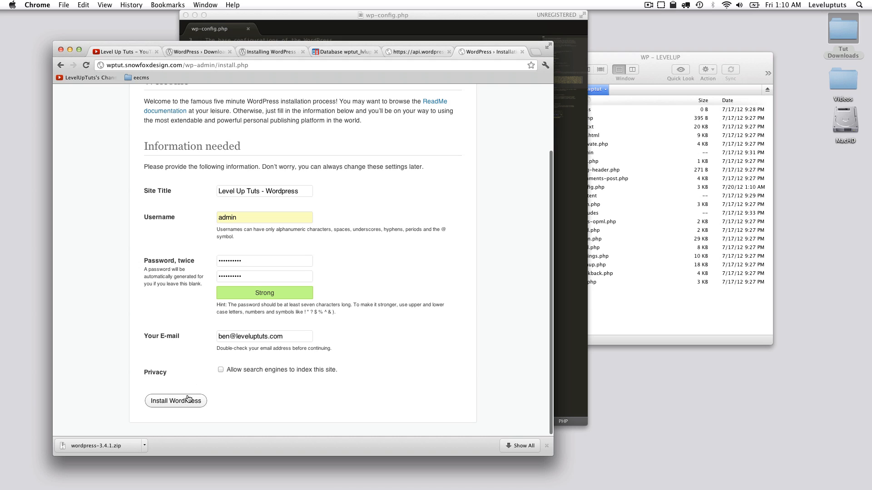
left_click(175, 400)
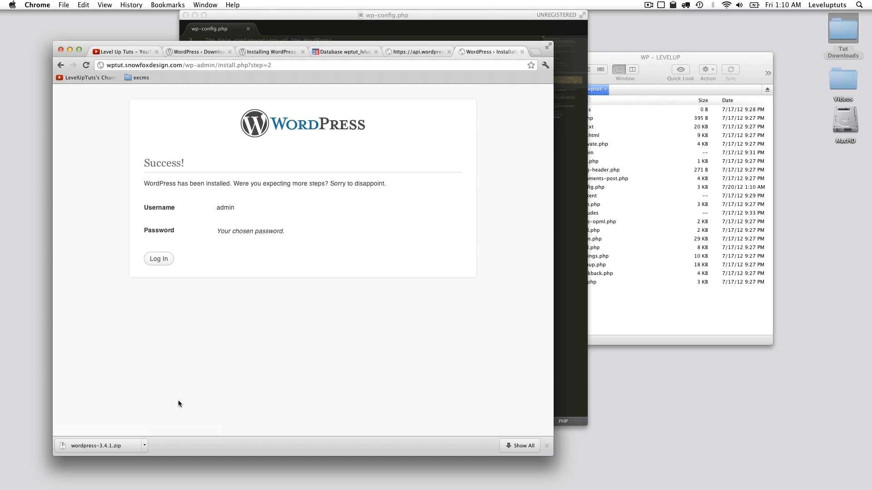
- Log in as admin from the install success page, landing on the Level Up Tuts site with its Hello world! post
double_click(165, 162)
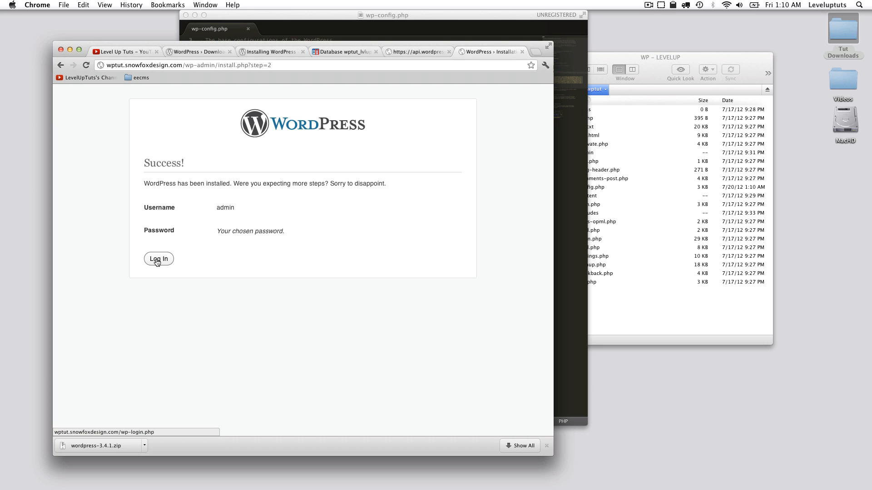
left_click(158, 259)
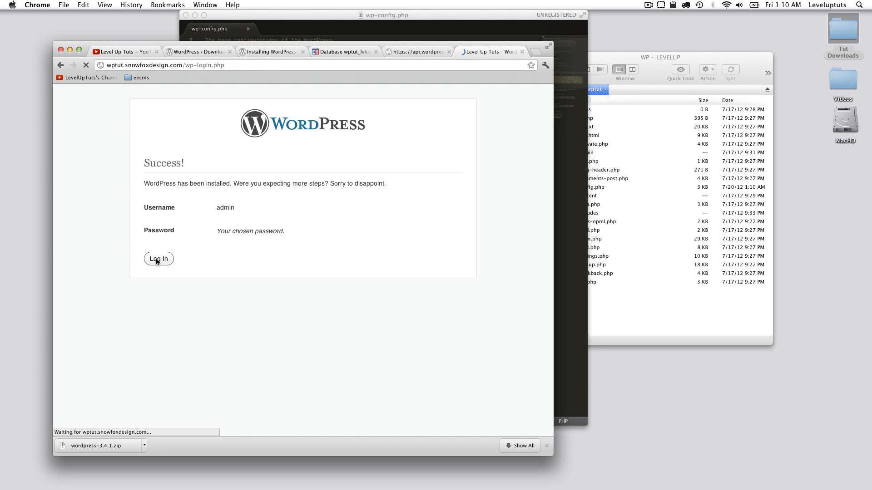
left_click(158, 259)
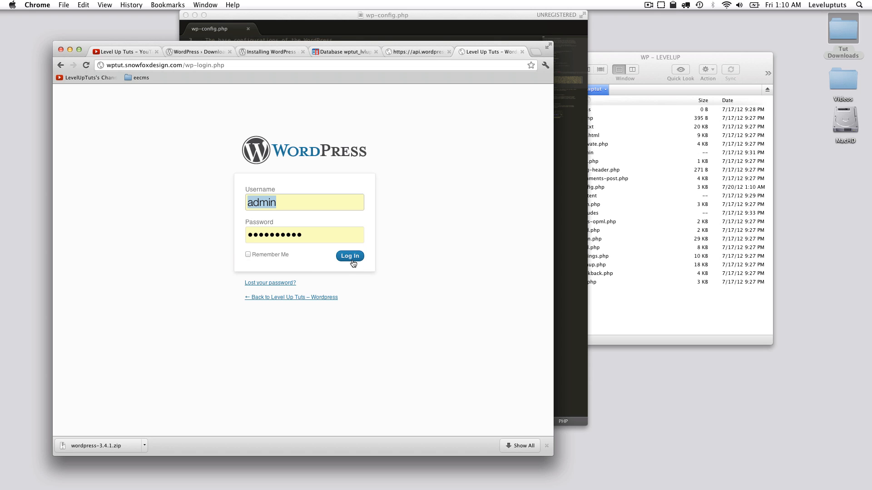
left_click(350, 256)
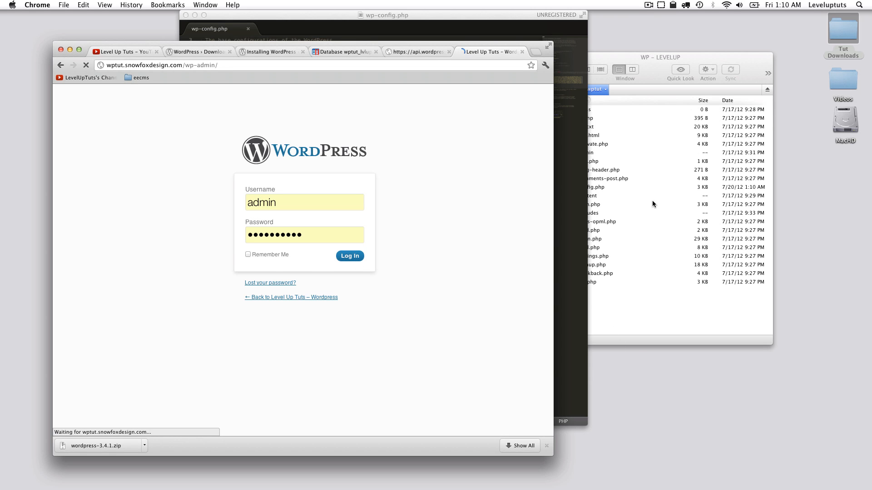
left_click(349, 256)
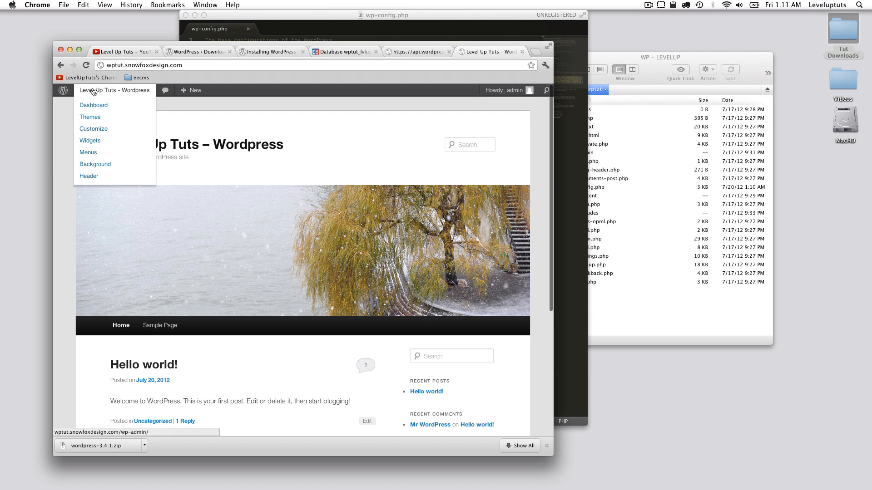
- Reach the WordPress admin Dashboard via the admin bar, then return to the Level Up Tuts YouTube channel
left_click(94, 105)
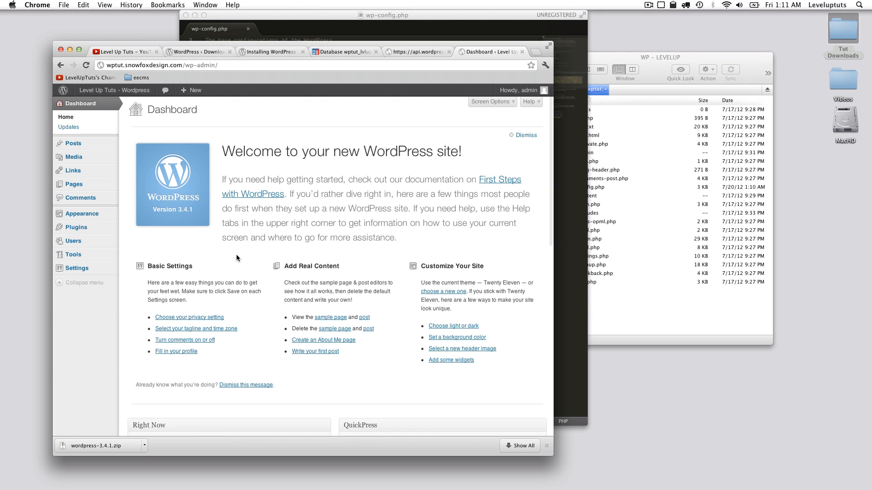
mouse_move(83, 198)
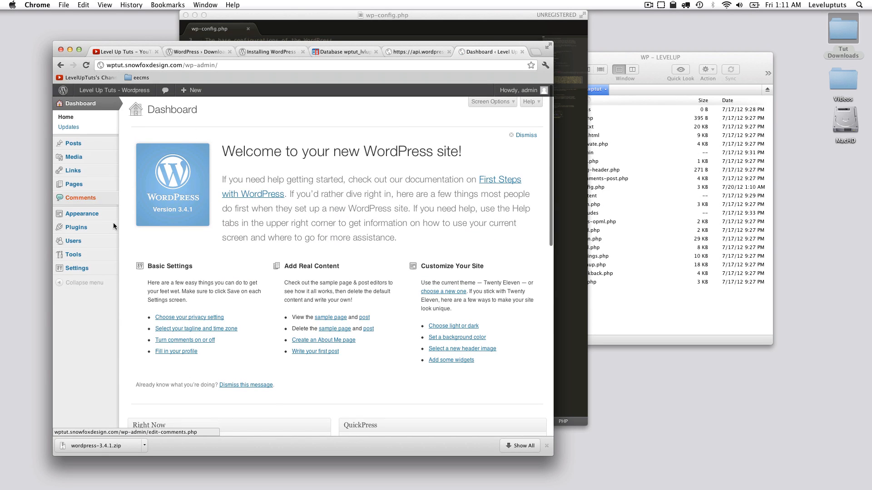
mouse_move(249, 301)
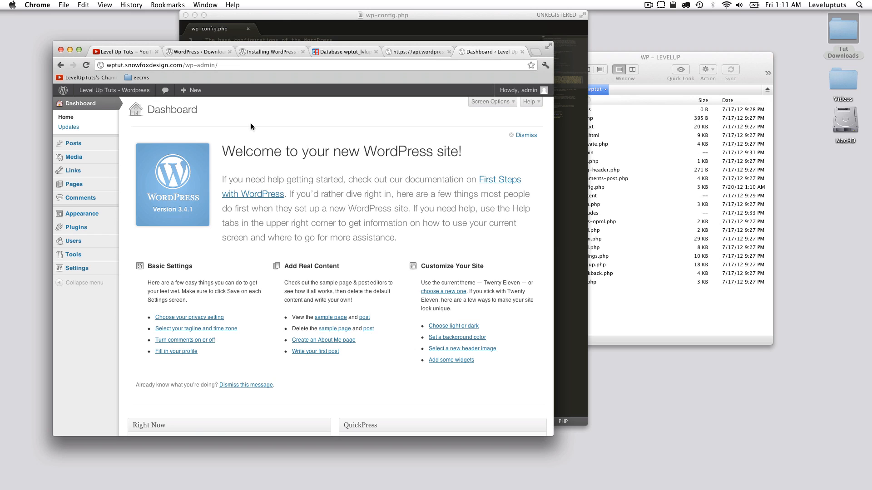
left_click(117, 51)
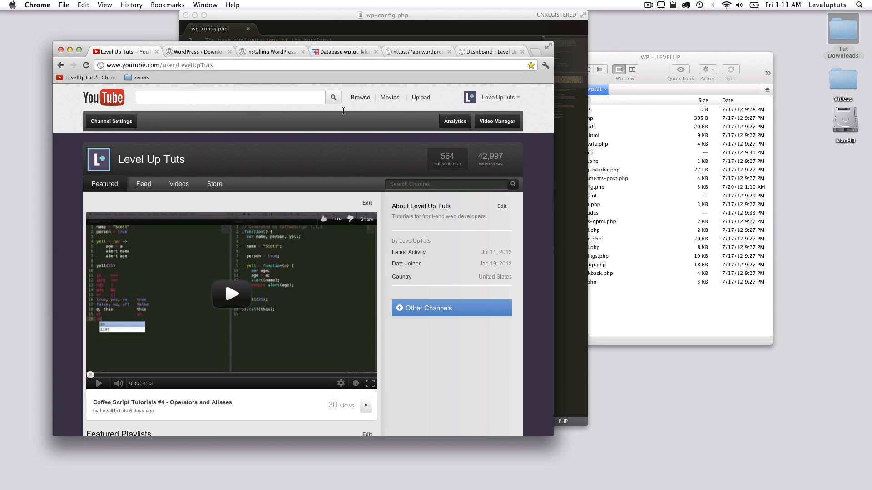